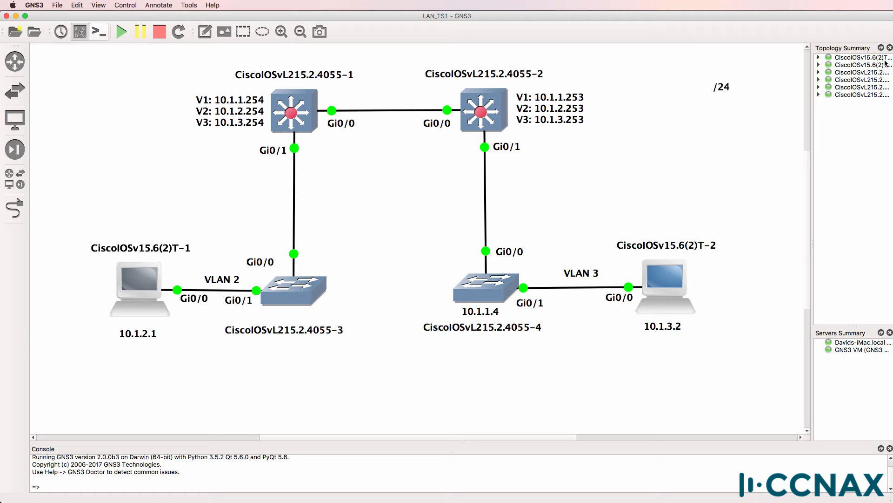
mouse_move(322, 273)
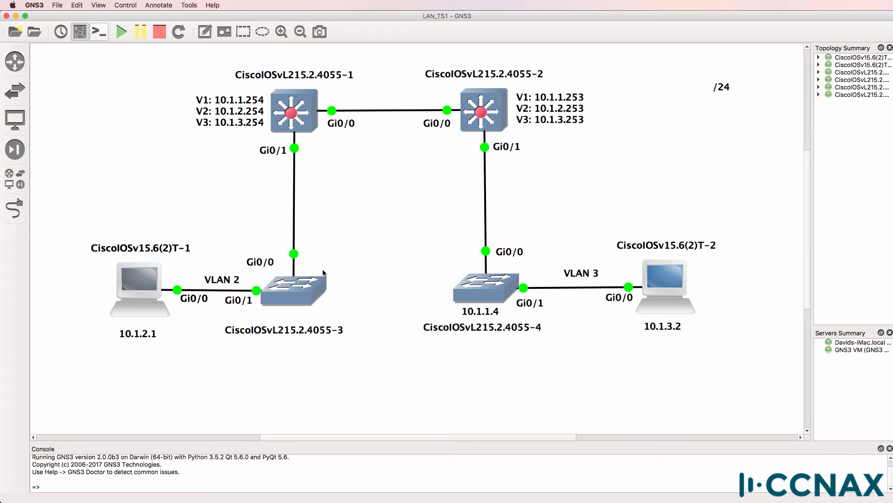
- Select the CiscoIOSv15.6(2)T-1 PC node in the campus topology to open its console
left_click(483, 111)
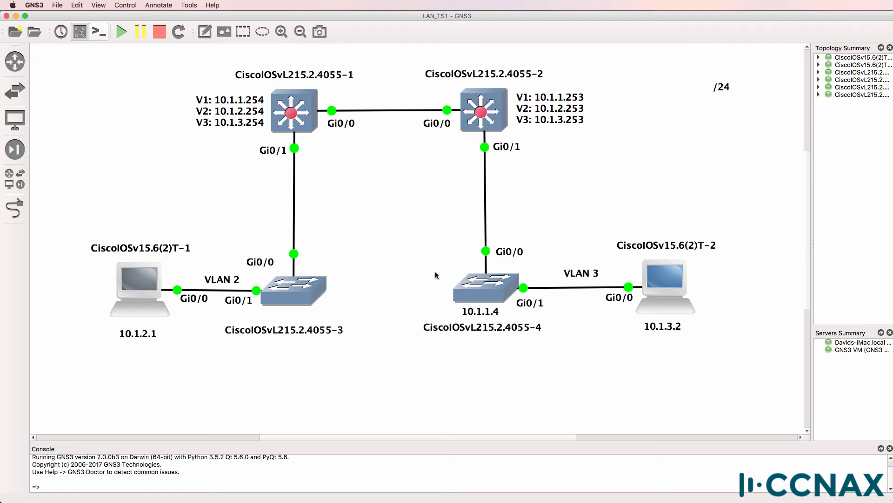
mouse_move(471, 147)
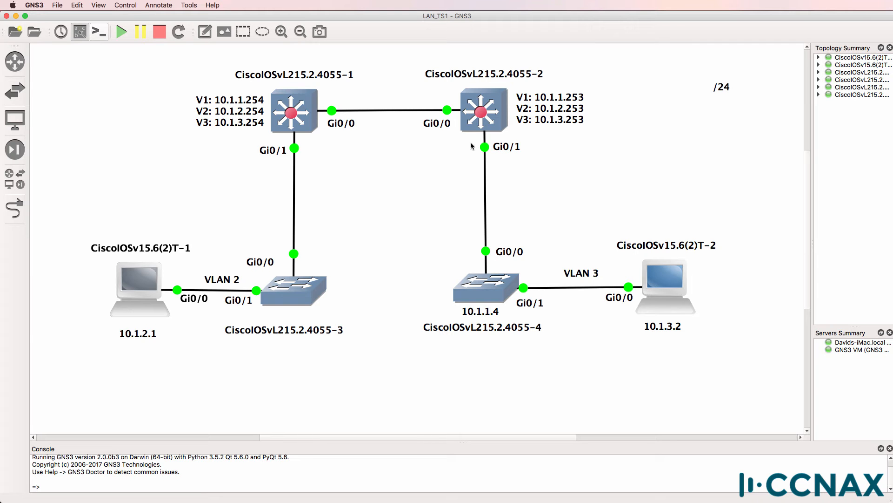
mouse_move(351, 293)
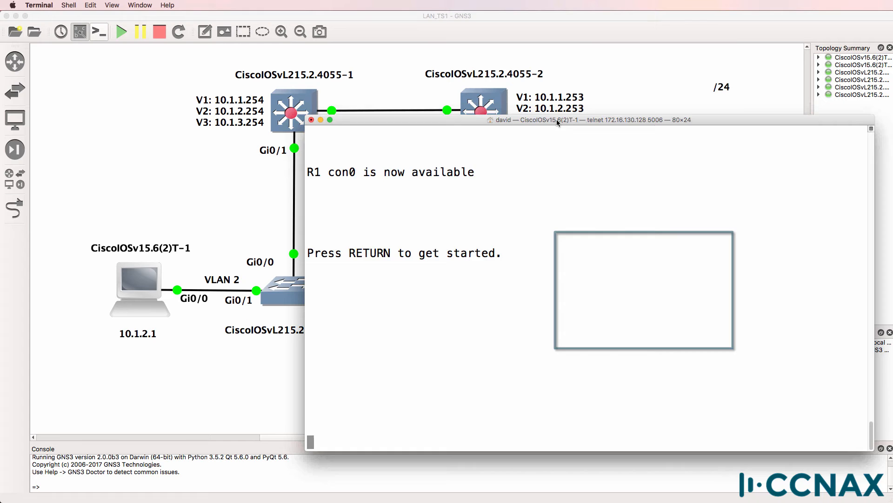
- On PC1, enter enable mode, ping 10.1.3.2 (fails) and show the IP routing table
key("return")
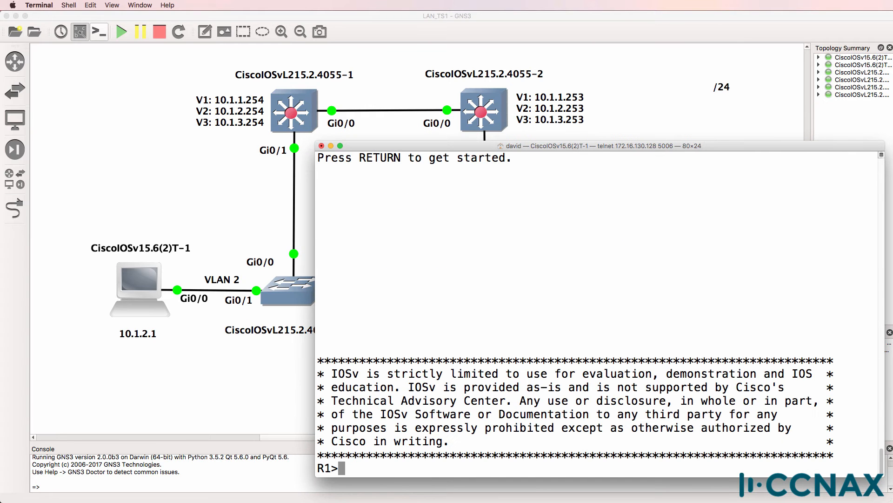
type("en")
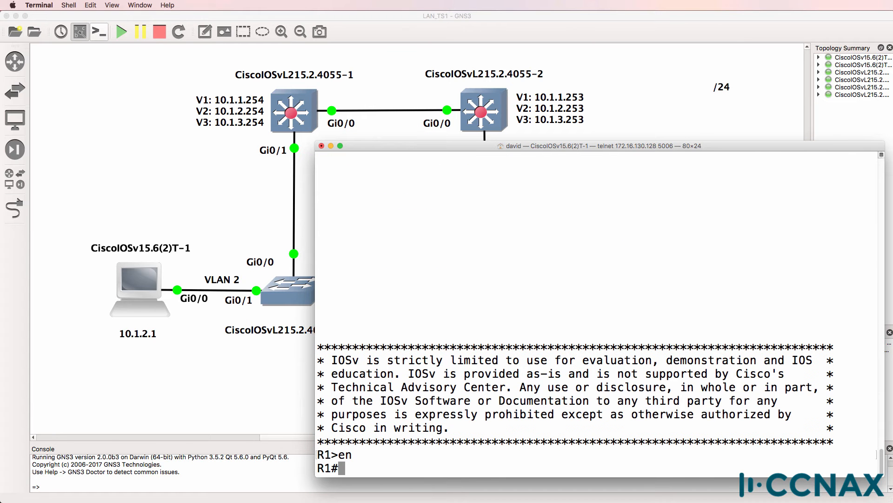
type("ping 10.1.3.2")
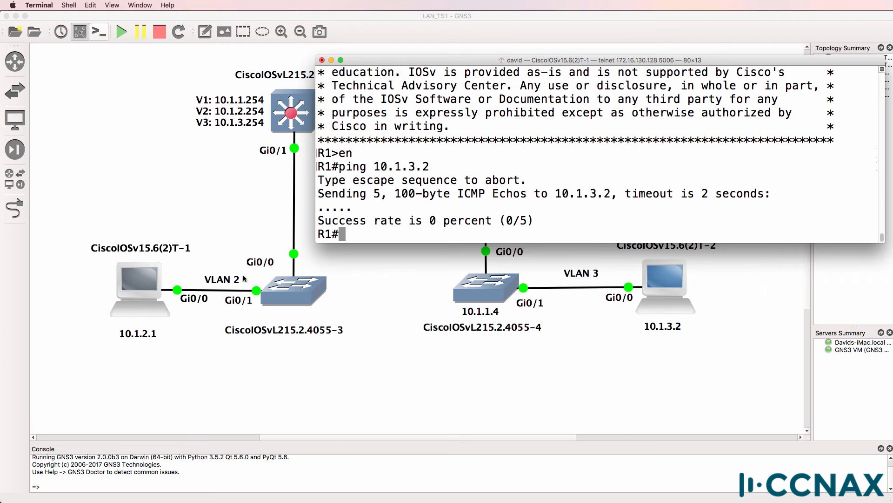
mouse_move(717, 309)
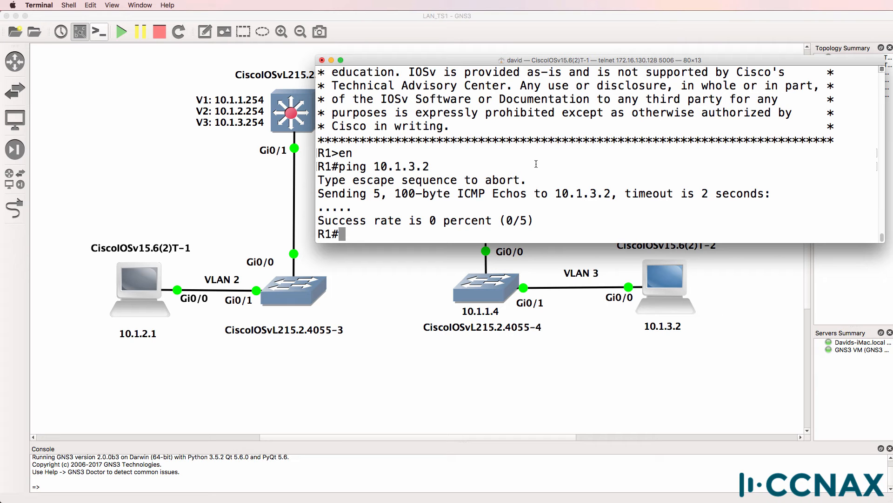
type("sh ip route")
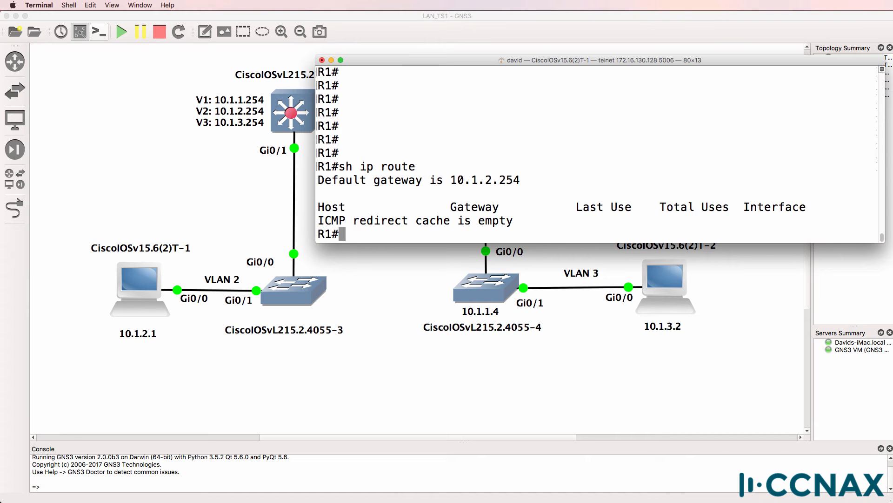
- Ping PC1's default gateway 10.1.2.254 successfully
type("ping 10.1.2.254")
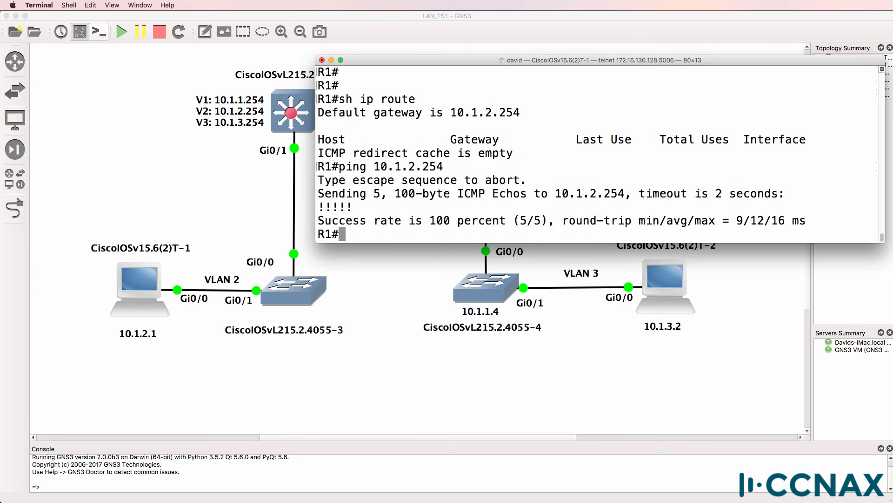
type("ping 10.1.2.254")
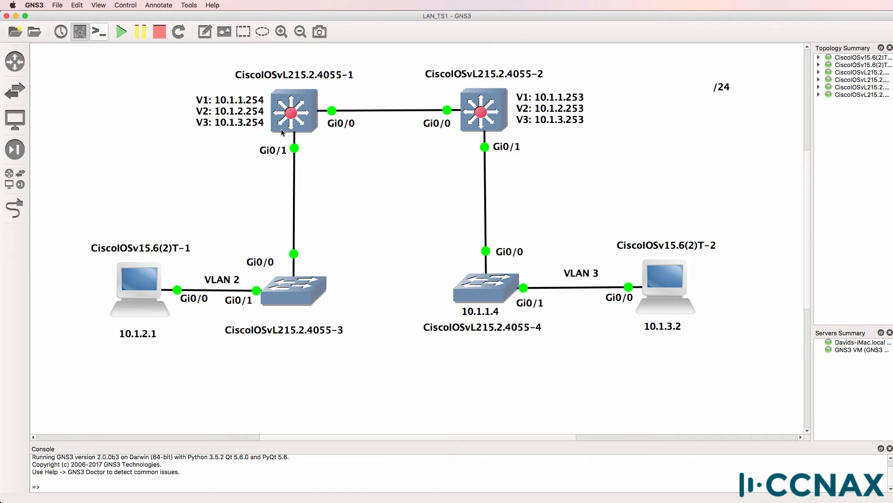
mouse_move(286, 113)
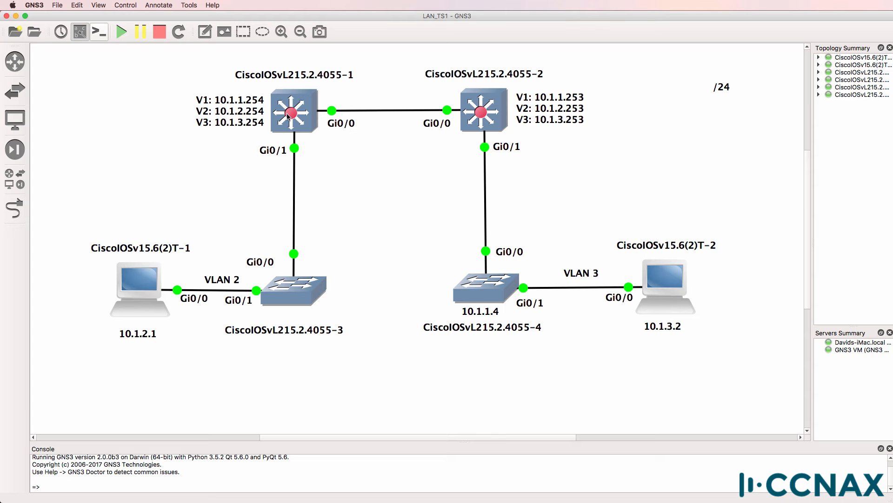
mouse_move(288, 115)
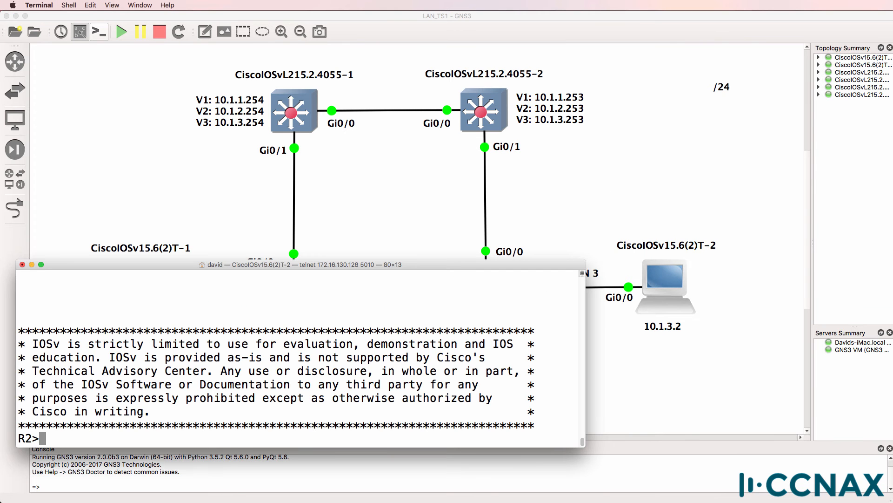
- On PC2, confirm address 10.1.3.2, show its route to gateway 10.1.3.254 and ping that gateway
type("en")
type("sh ip int brief")
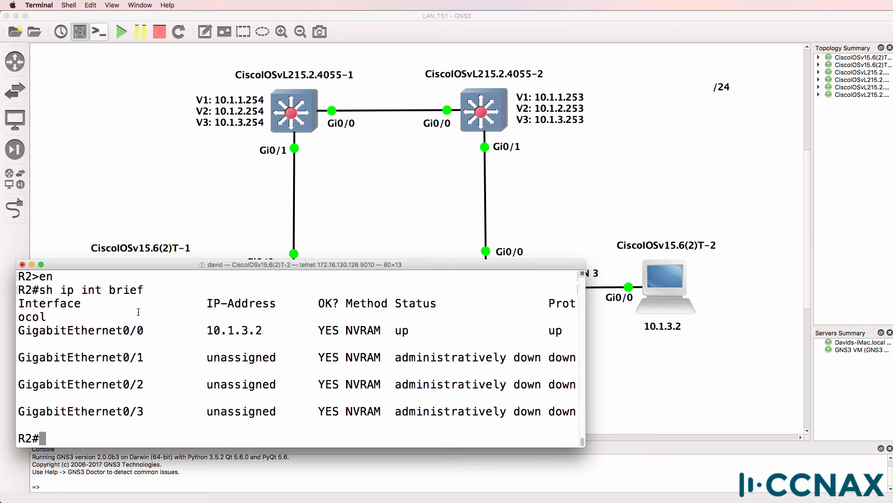
double_click(235, 329)
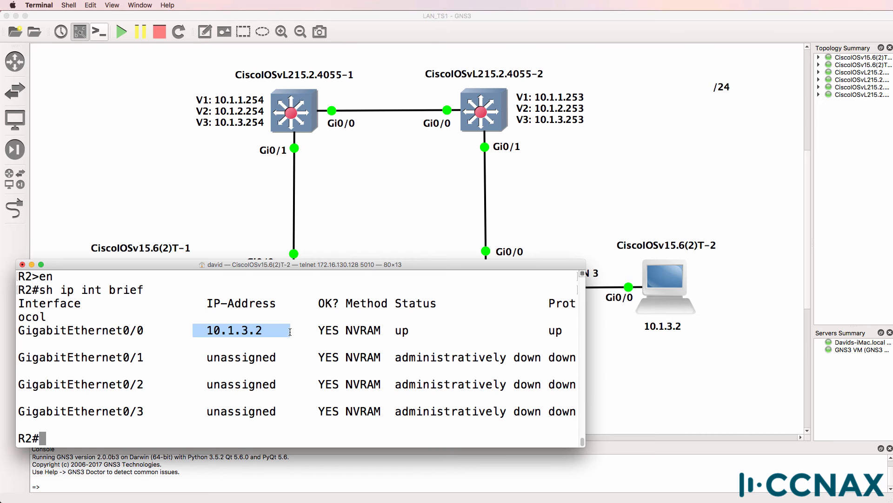
type("sh ip route")
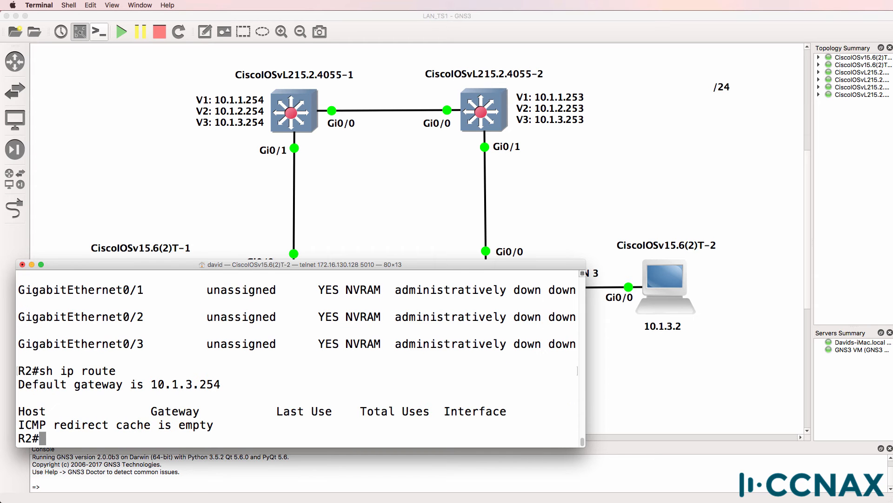
type("p")
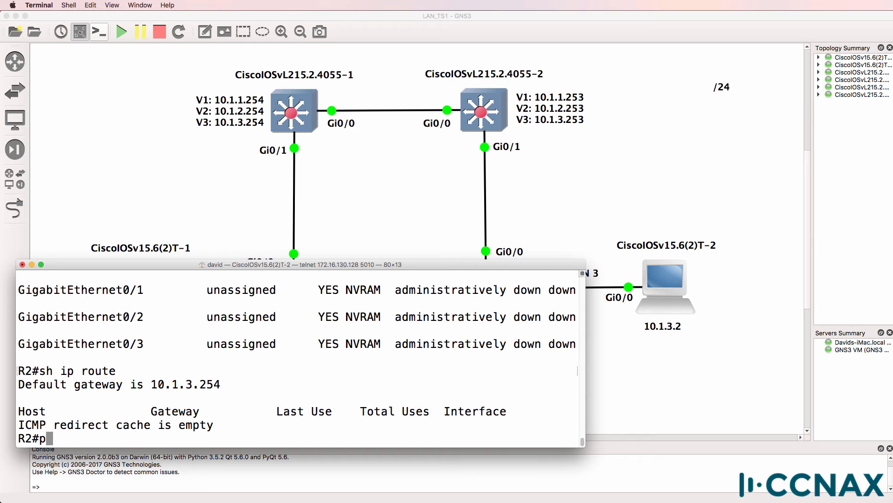
type("ing 10.1.3")
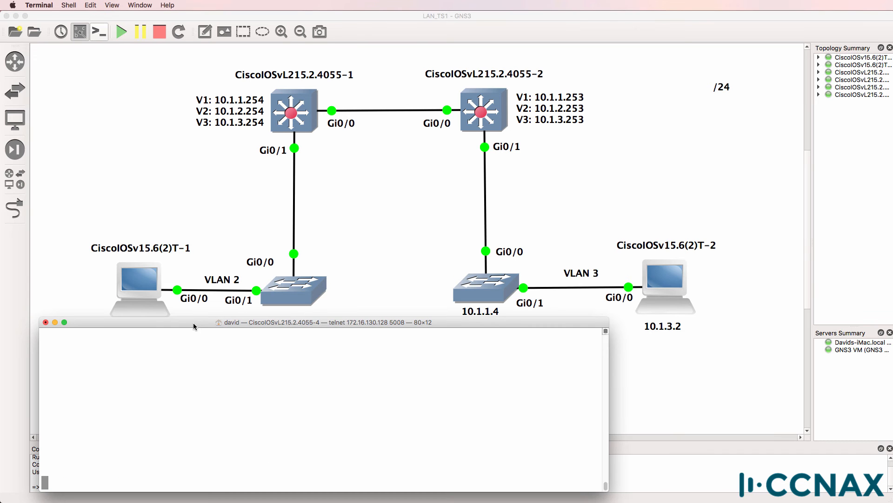
- On switch 4, show interface brief with Vlan1 10.1.1.4 and ping gateway 10.1.1.254
type("pi")
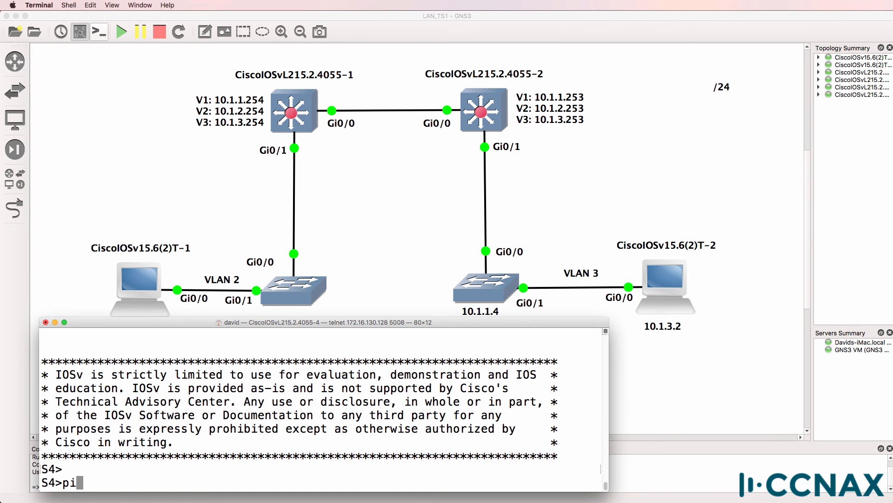
type("sh ip int")
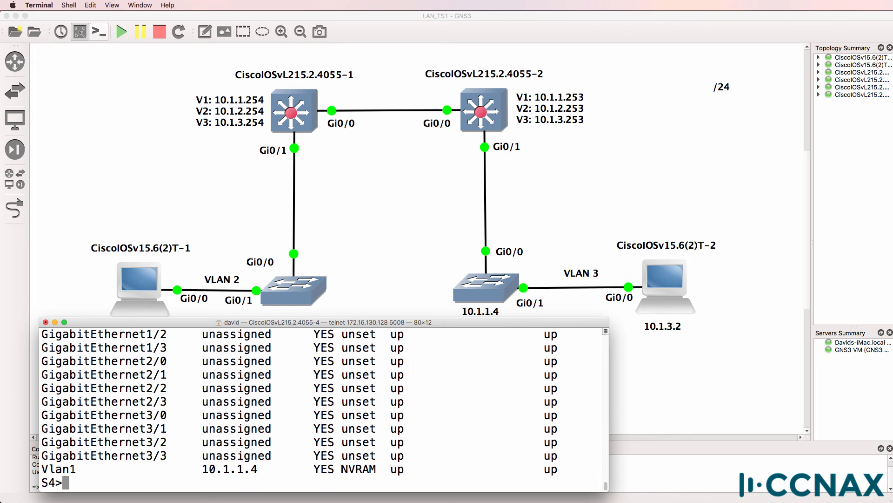
type("p")
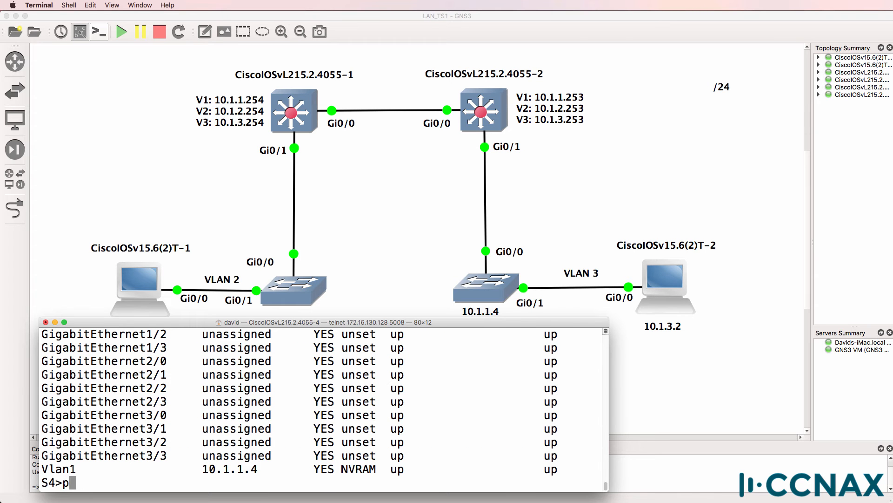
type("ing 10.")
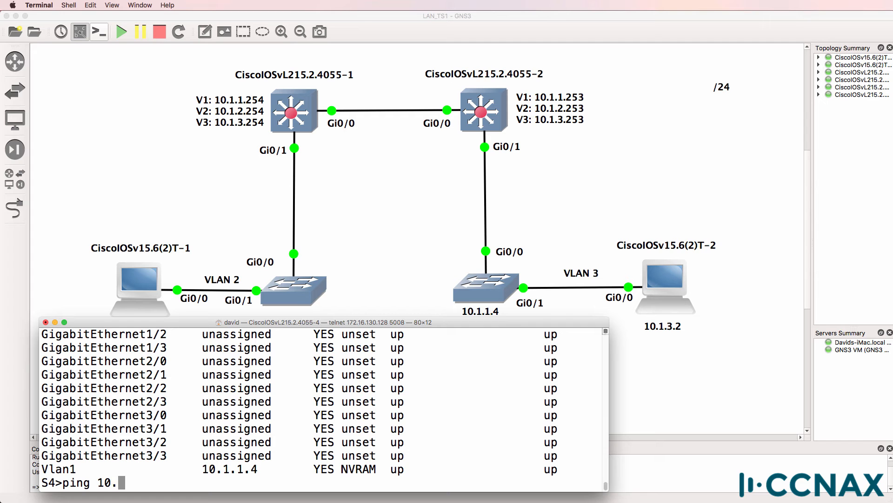
type("1.1.254")
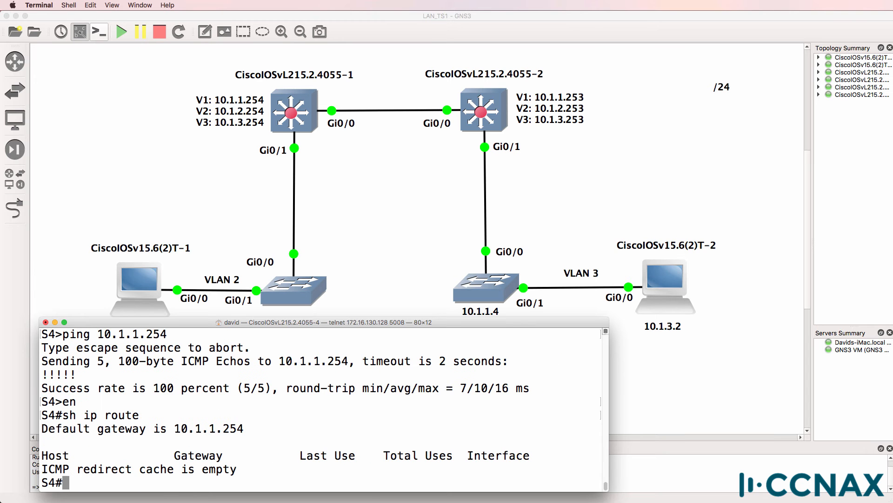
- Enter enable mode on switch 4 and ping 10.1.3.254 successfully
type("en")
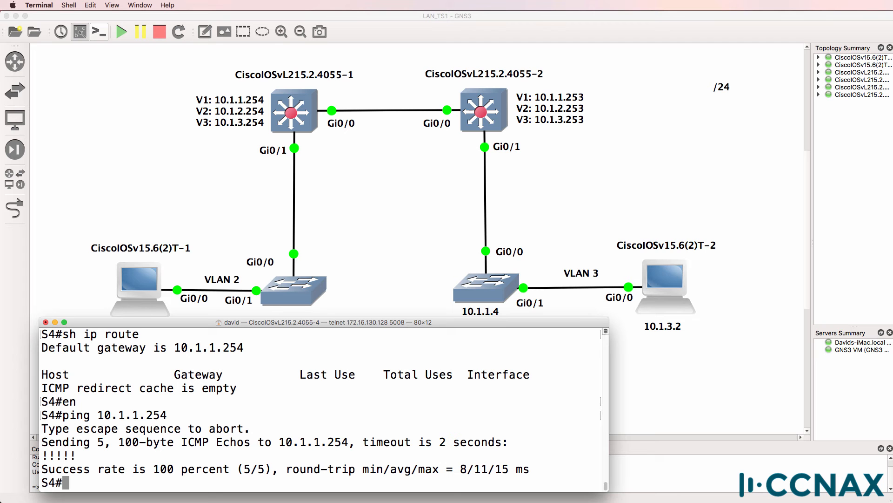
type("ping 10.1.3.254")
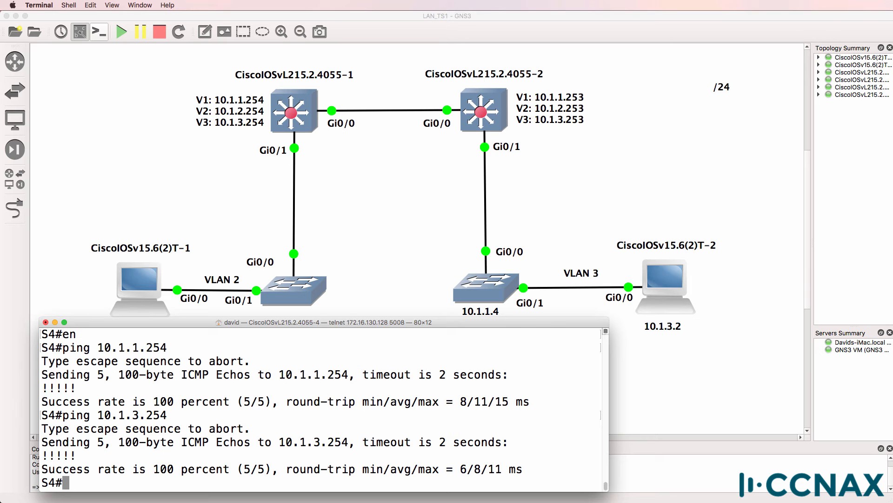
mouse_move(499, 210)
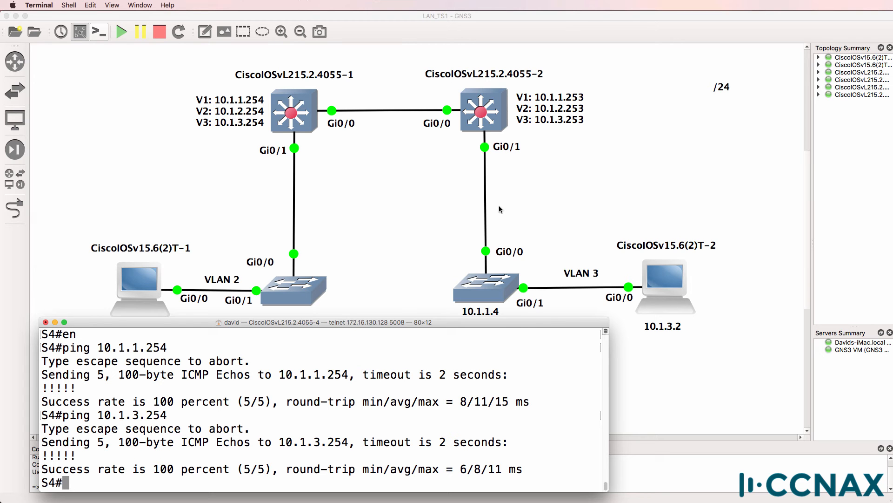
mouse_move(476, 283)
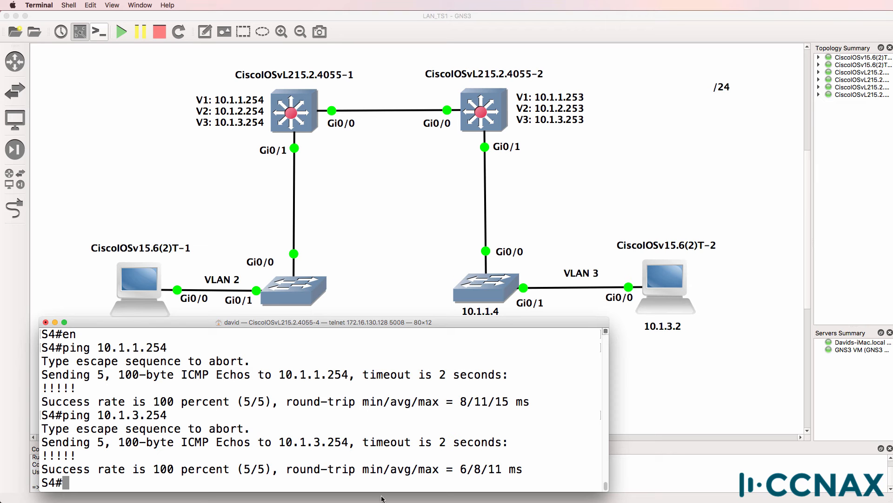
- On switch 4, show the interfaces and list CDP neighbours R2 and S2
type("sh")
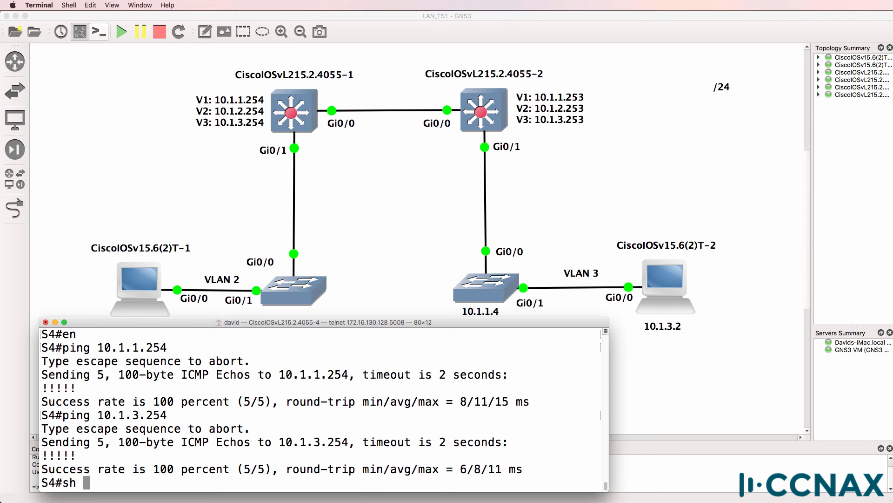
type("int")
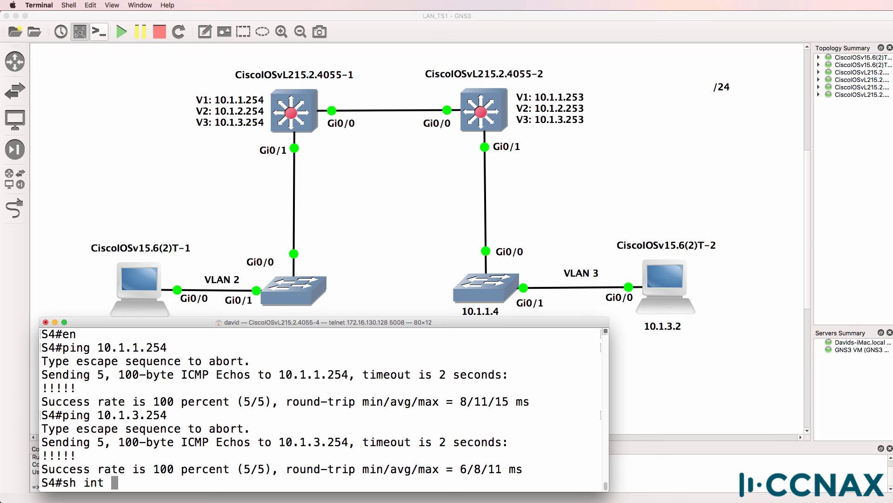
key("Return")
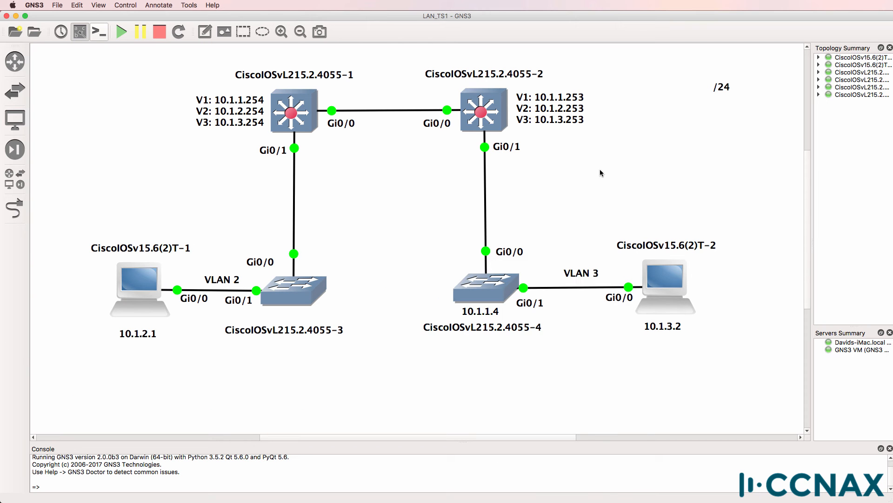
mouse_move(493, 287)
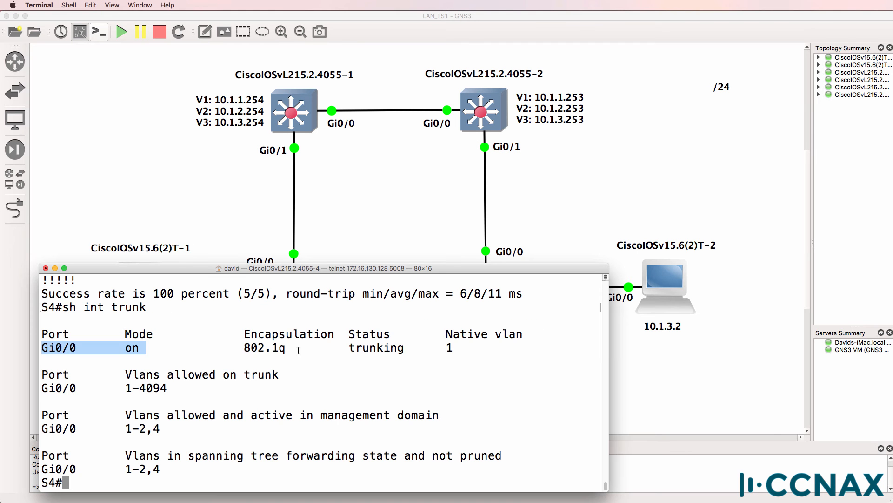
type("sh cdp nei")
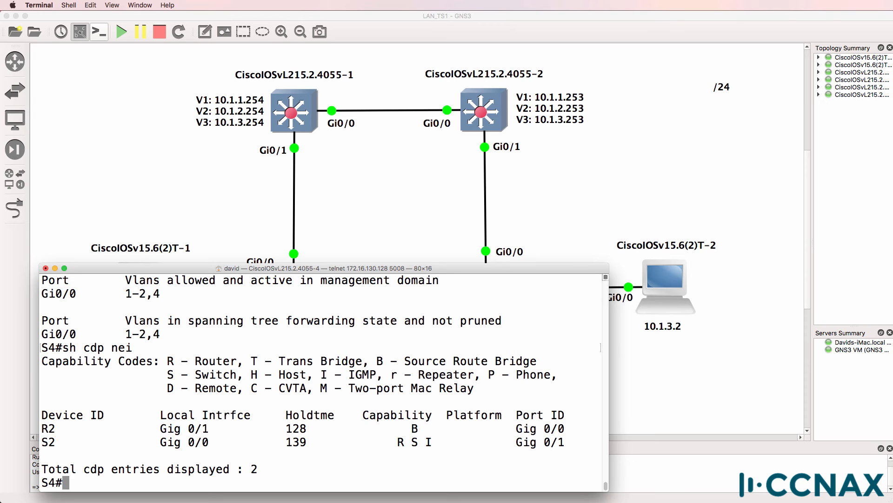
- Show the trunk summary revealing only VLANs 1-2,4 active on Gi0/0, and move the console window
type("sh int trunk")
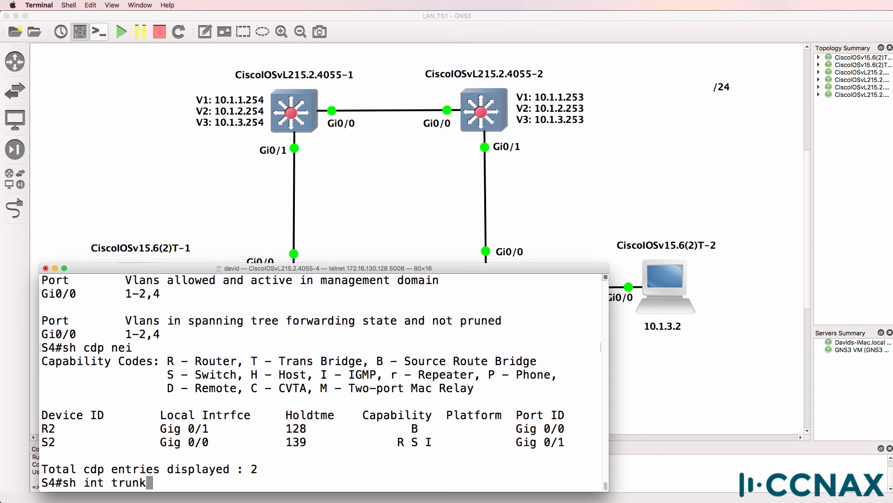
key("enter")
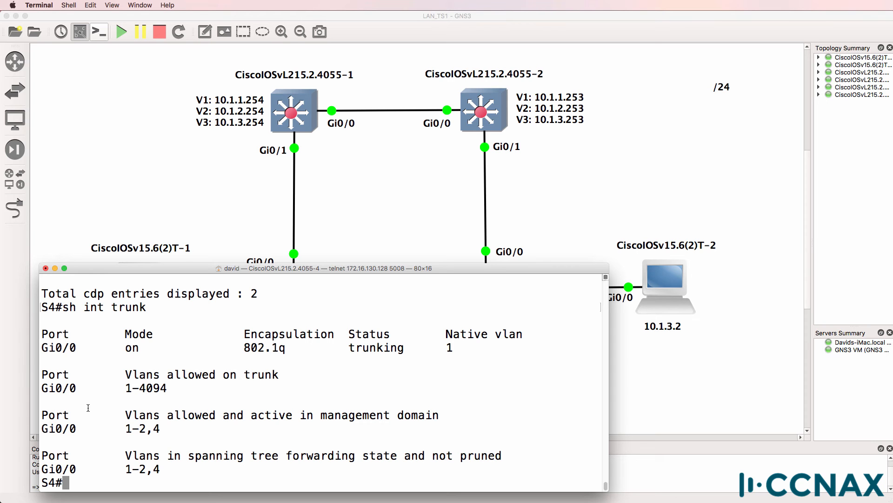
left_click_drag(86, 415, 330, 428)
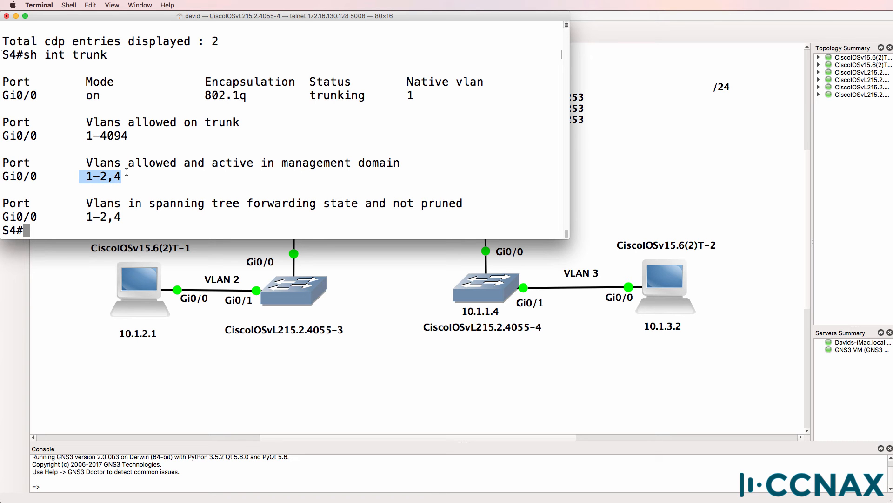
- Show Gi0/0's running configuration and mark its dot1q trunk encapsulation and mode lines
type("sh r")
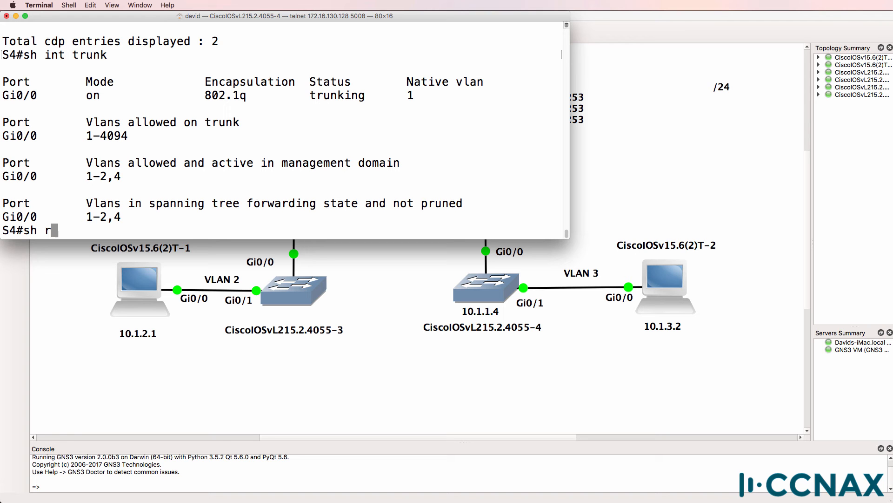
type("un int g0/0")
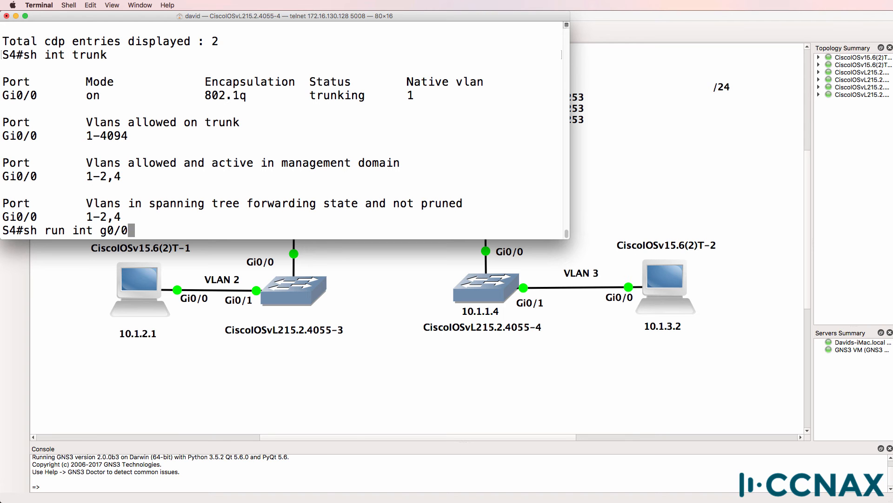
key("Return")
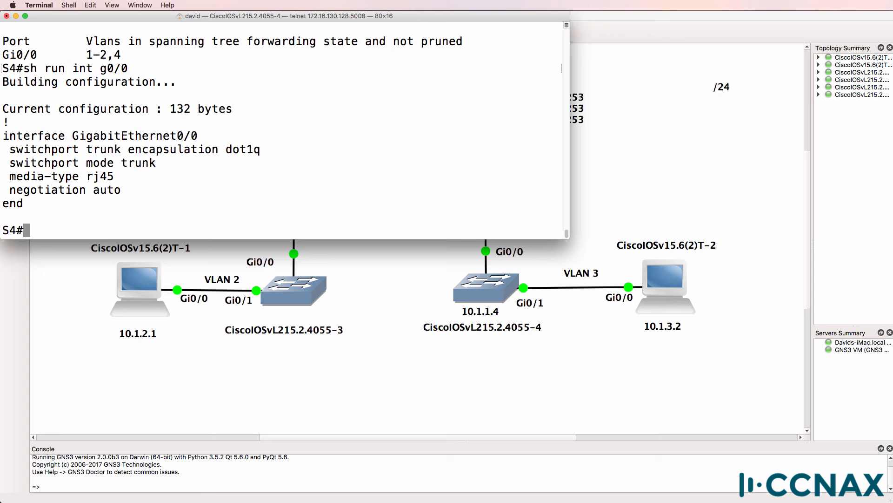
left_click_drag(14, 149, 159, 162)
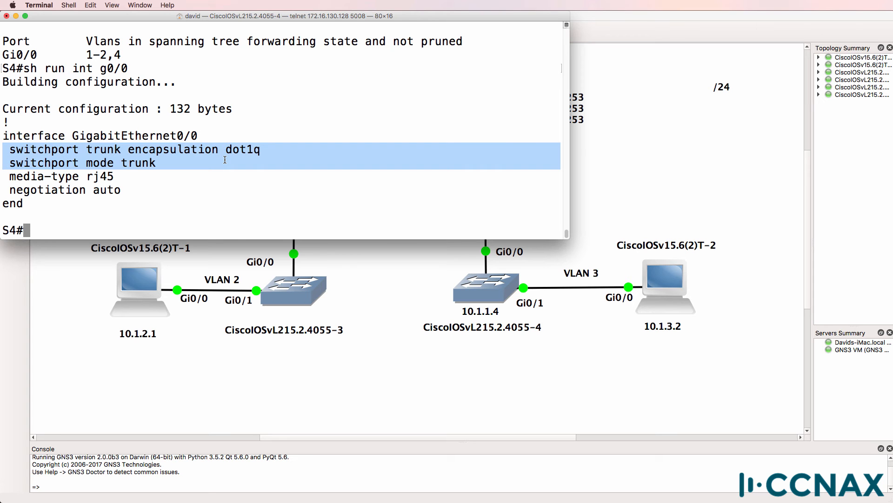
mouse_move(108, 62)
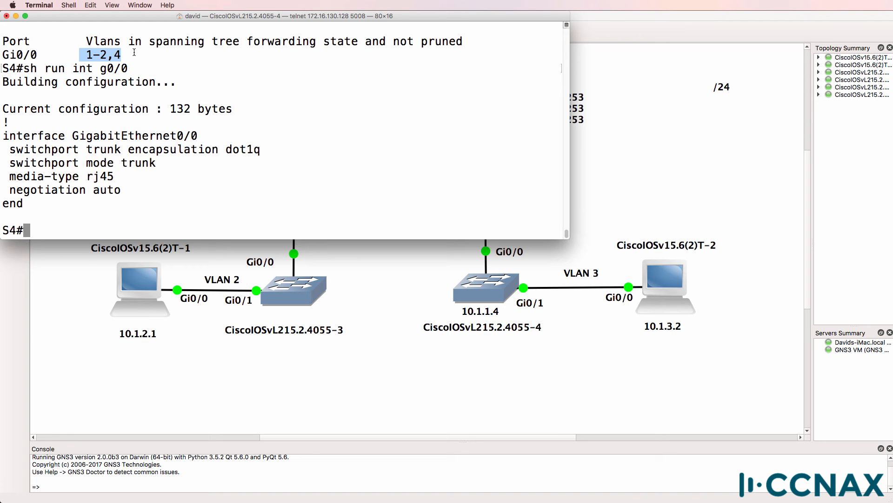
- Show the Gi0/1 switchport details on switch 4
type("sh")
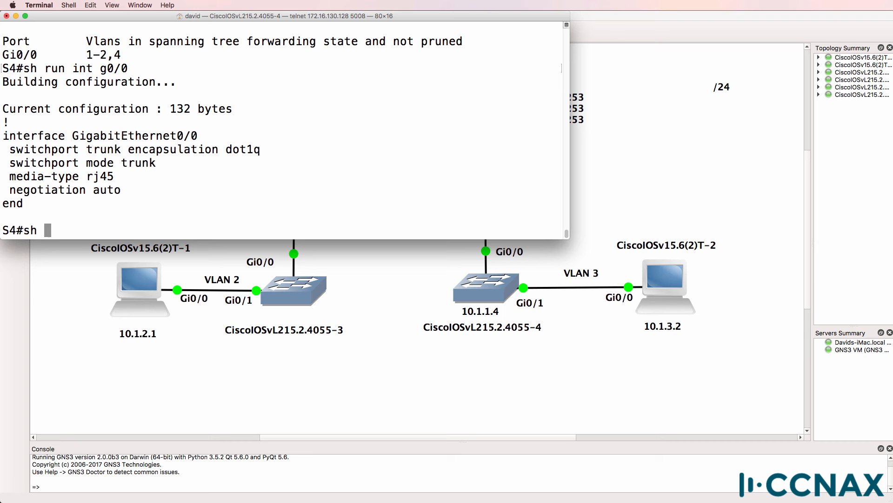
type("int g0/01")
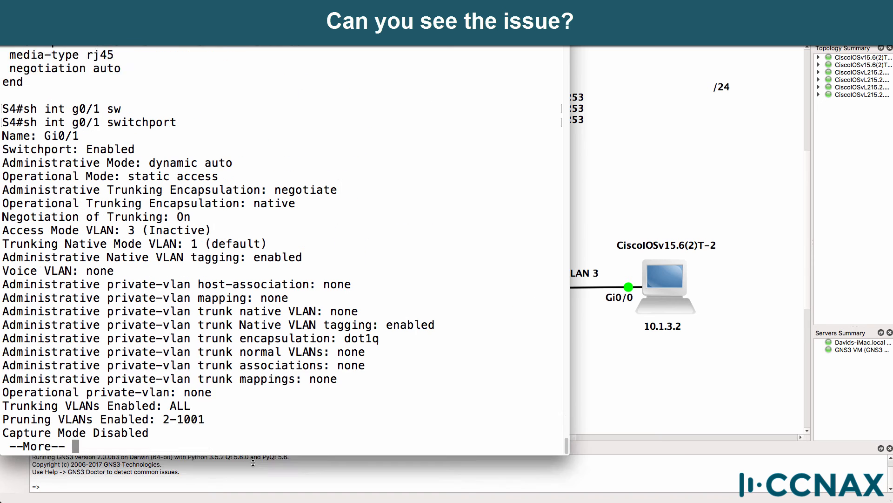
- Page through Gi0/1's switchport output, then show its running configuration with 'switchport access vlan 3'
key("space")
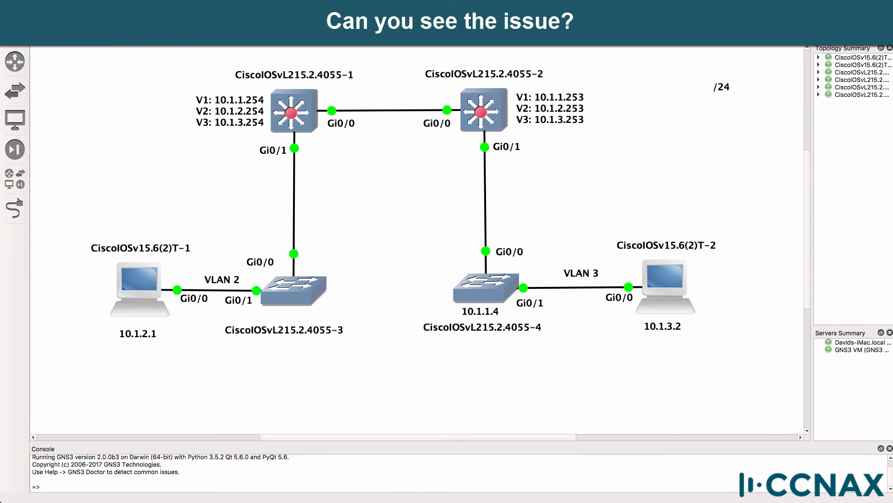
mouse_move(554, 292)
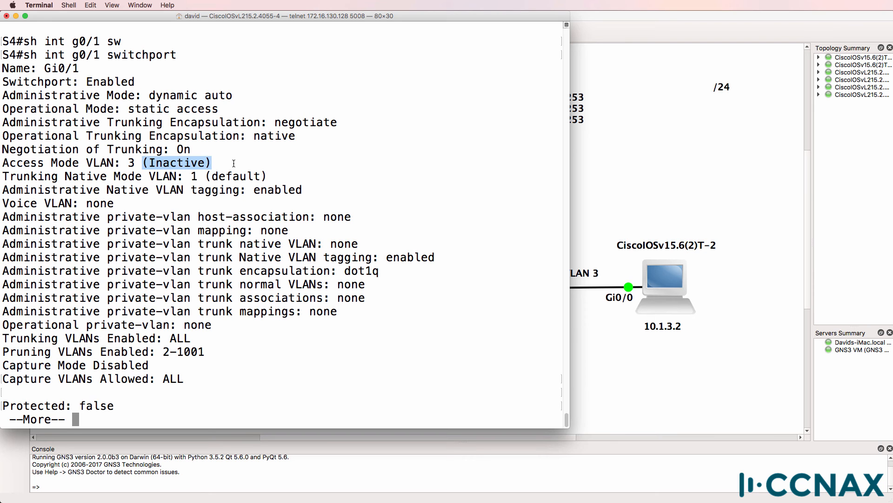
type("sh ru")
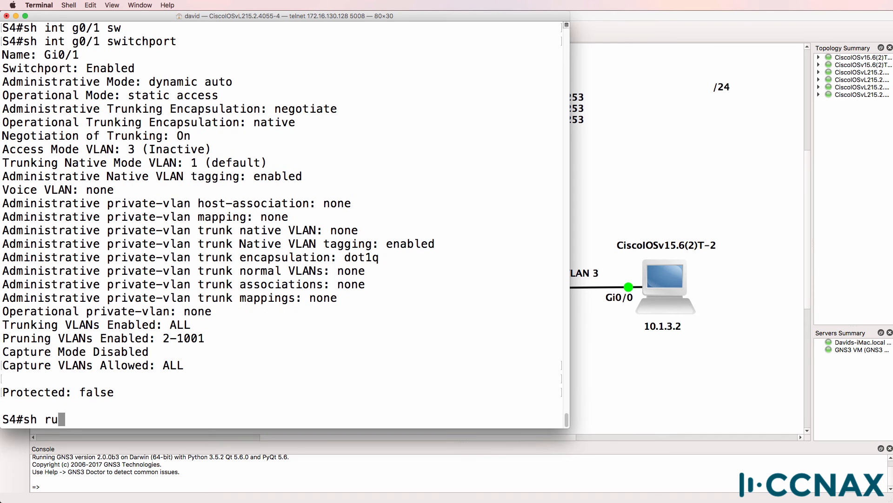
type("int g0/1")
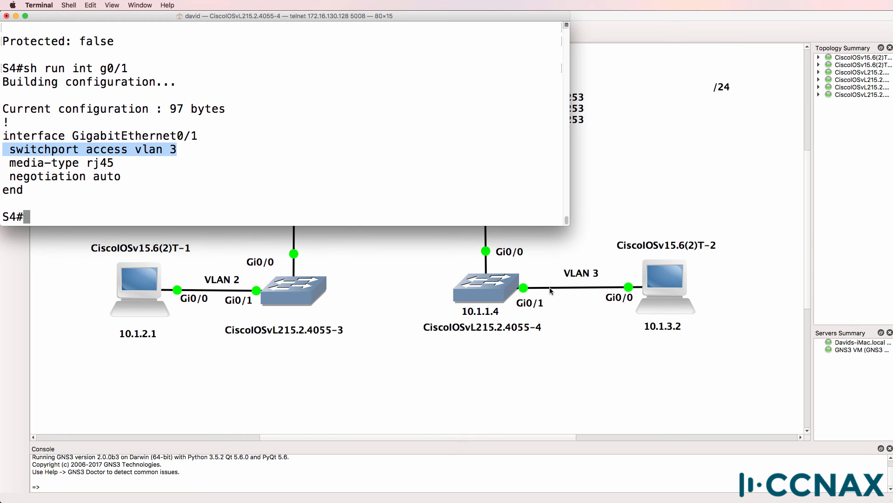
- List VLAN brief showing no VLAN 3, recheck Gi0/1 and mark its inactive access VLAN 3 line
type("sh vlan brief")
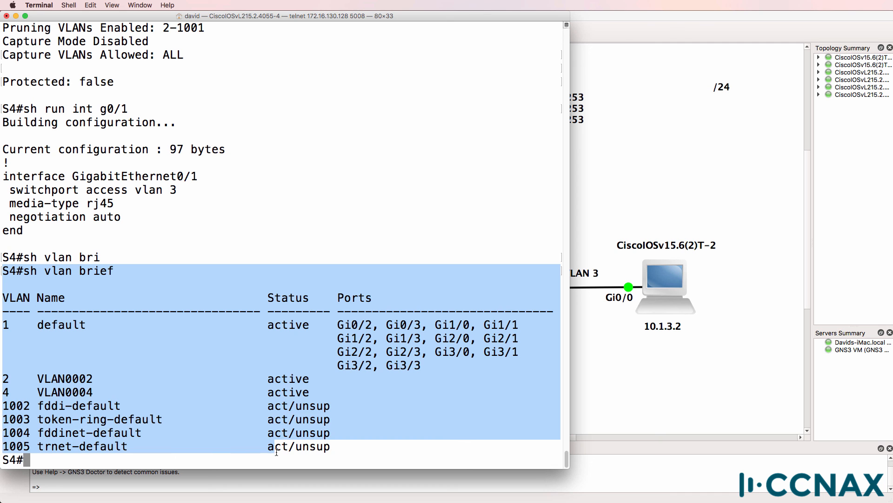
type("sh run int g0/1")
type("sh int g0/1 switchport")
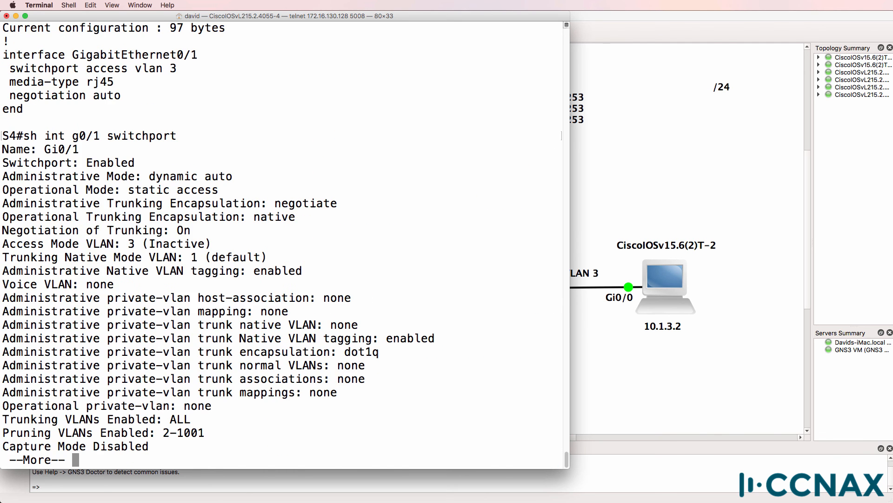
triple_click(92, 136)
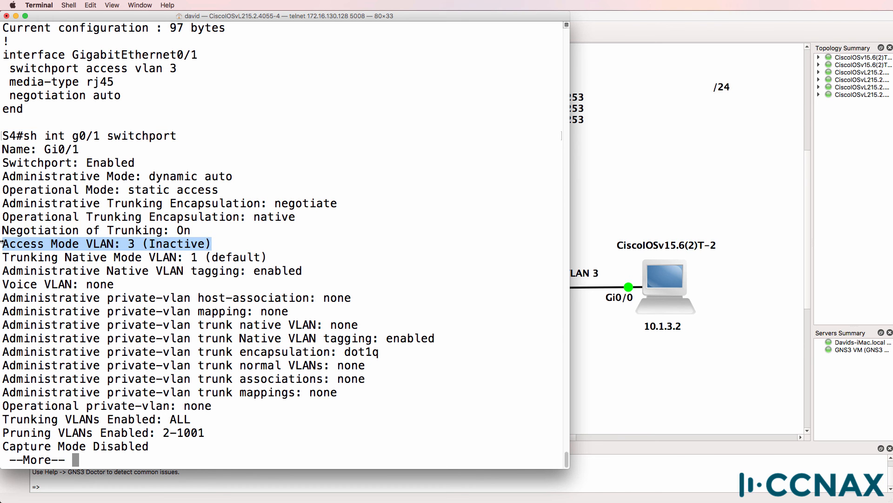
key("space")
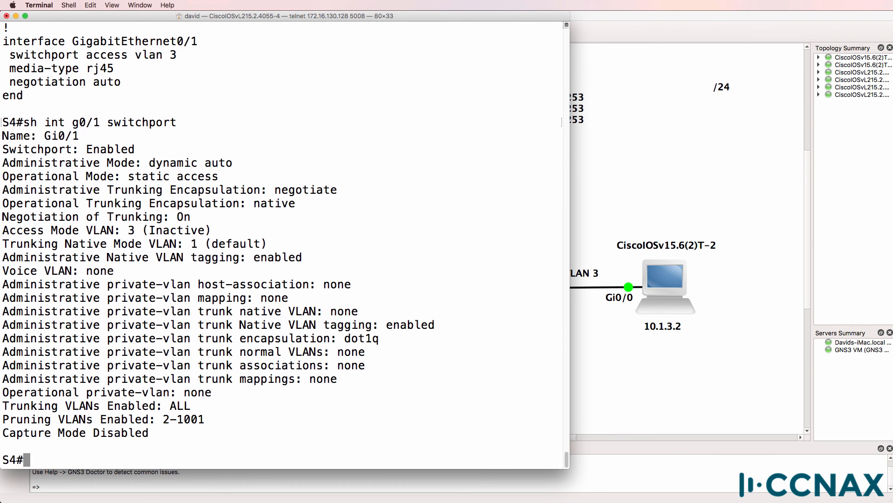
type("sh v")
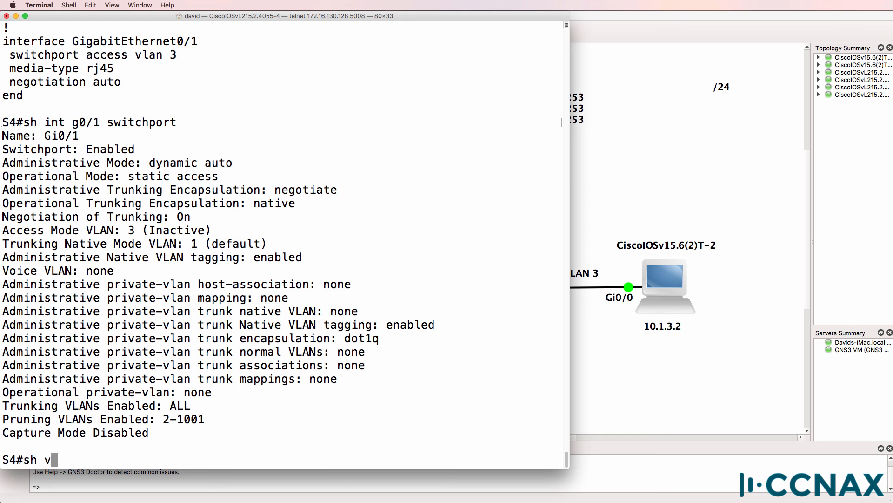
- Check VTP status, create VLAN 3 in configuration mode and mark the new VLAN 3 row with Gi0/1
type("tp status")
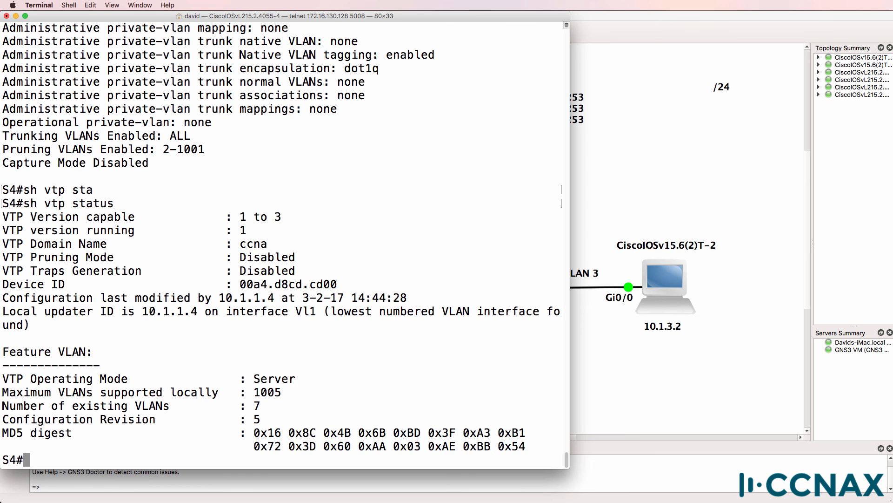
type("conf t")
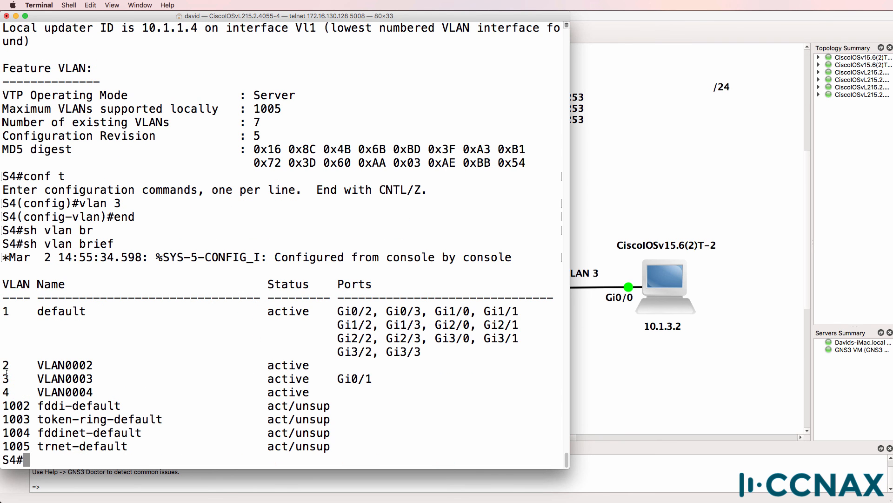
double_click(64, 379)
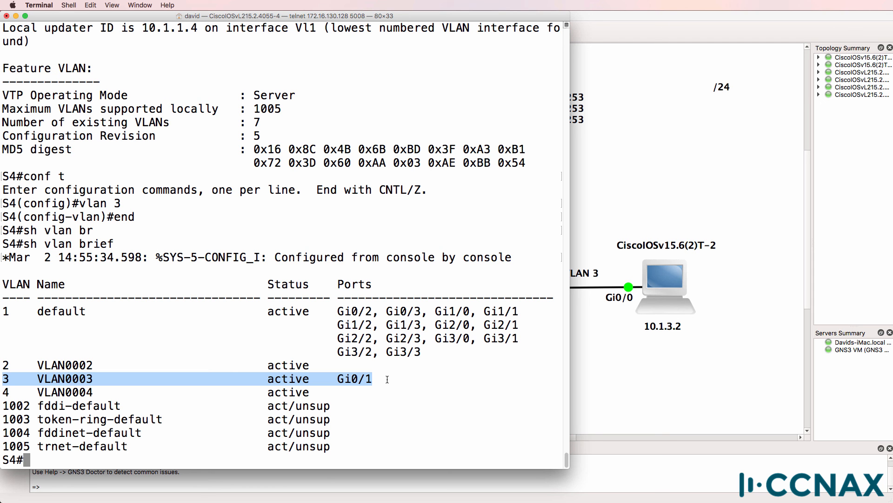
- Show Gi0/1 switchport details again, confirming active access VLAN 3 (VLAN0003)
type("sh int g0/1 switchport")
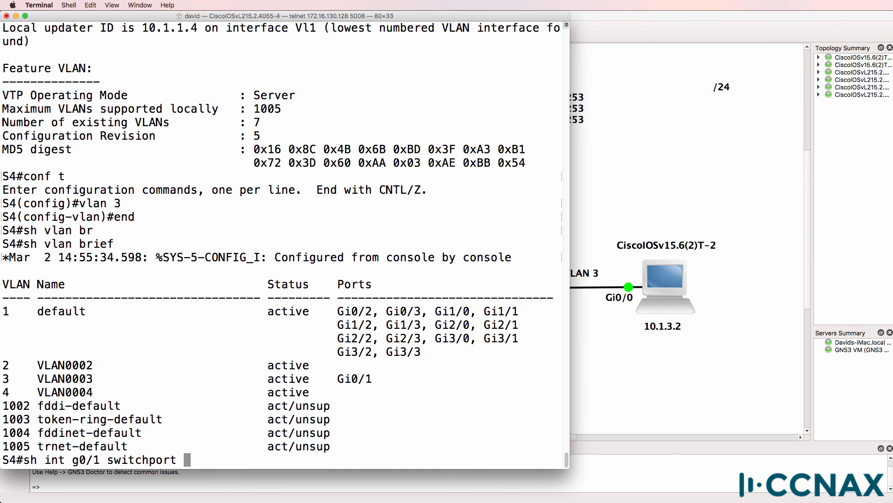
key("Return")
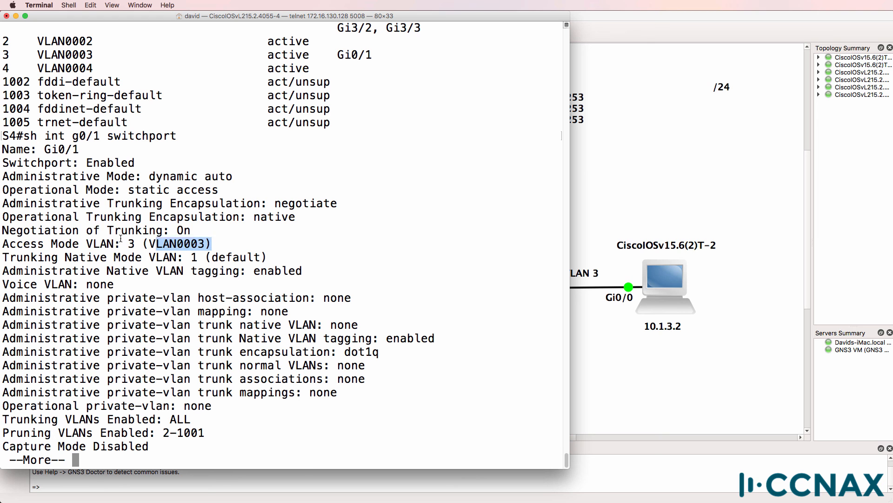
left_click_drag(171, 243, 2, 243)
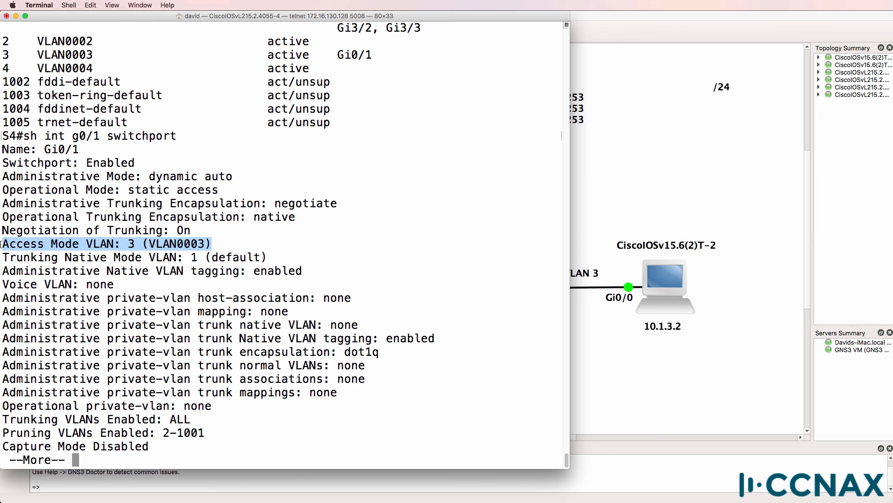
key("space")
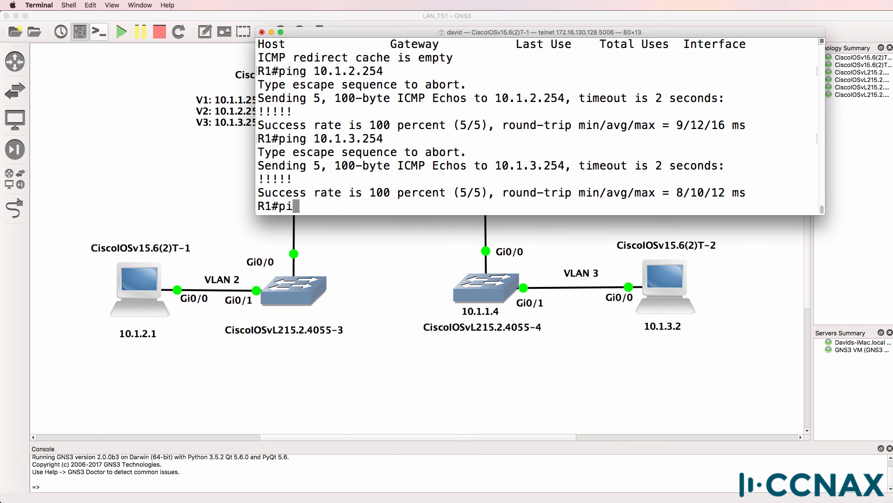
- From PC1, start a ping toward the 10.1.3 subnet after both gateway pings succeed
type("ng 10.1.3")
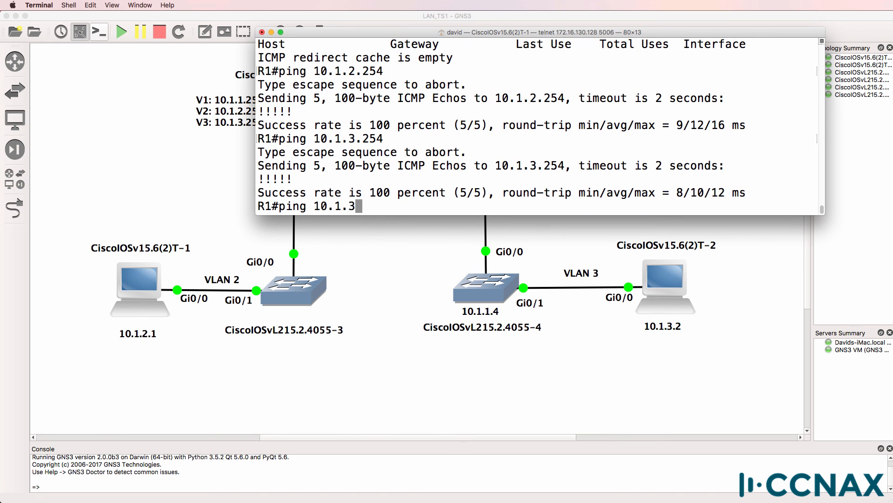